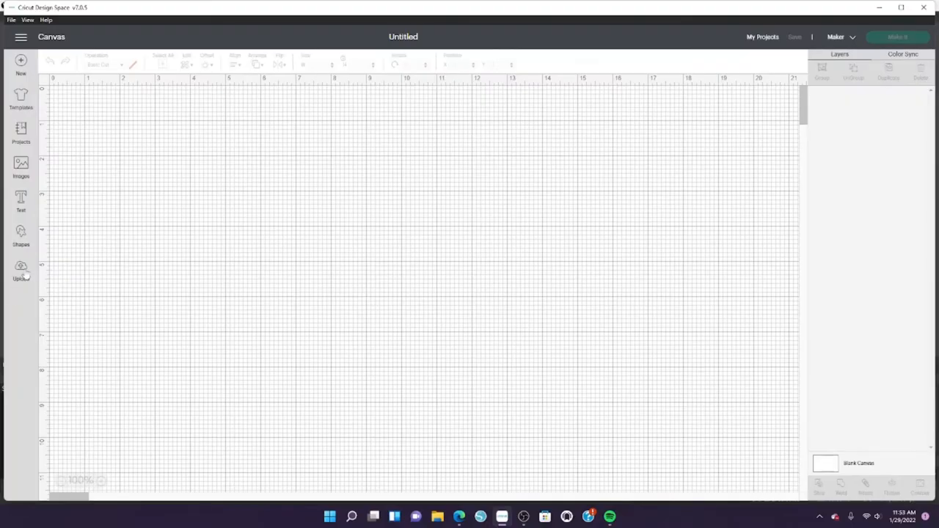
Step: Browse to the Olaf picture, upload it as a Complex image and continue to background removal
{"action": "left_click", "coordinate": [20, 270]}
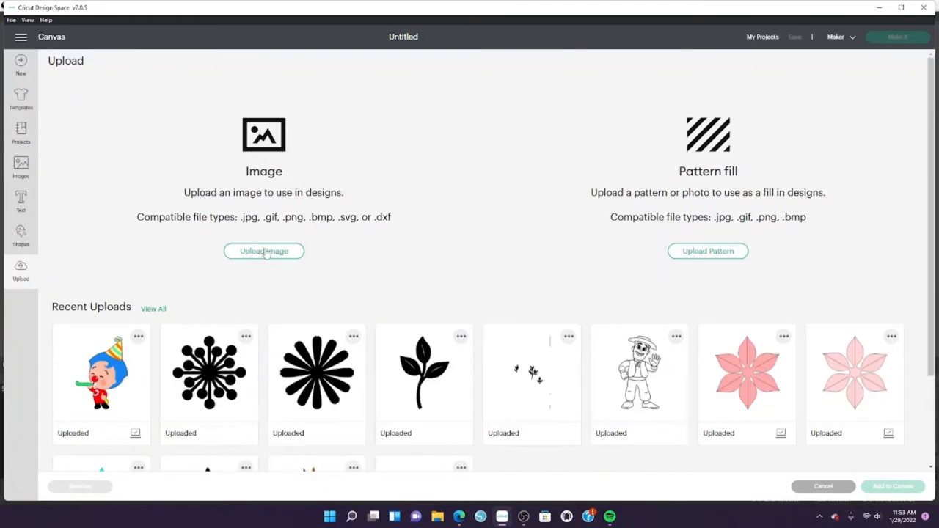
{"action": "left_click", "coordinate": [264, 251]}
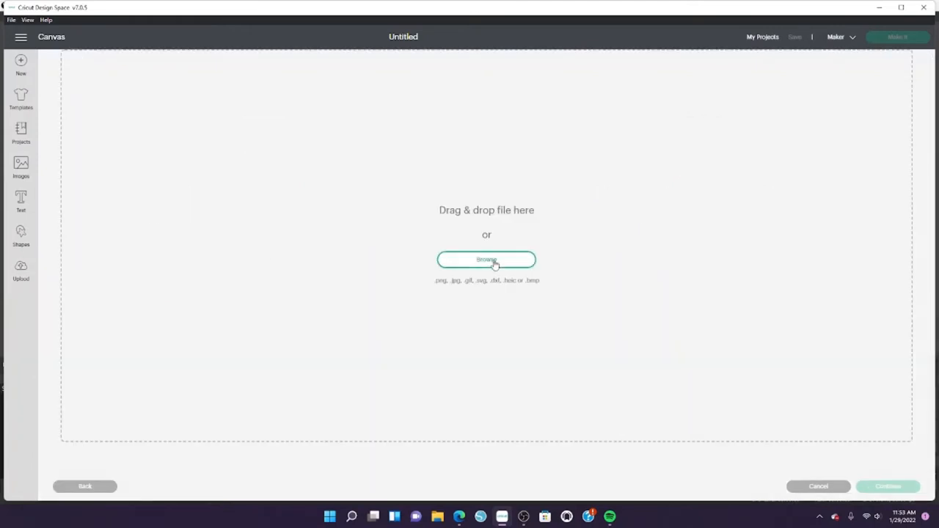
{"action": "left_click", "coordinate": [487, 259]}
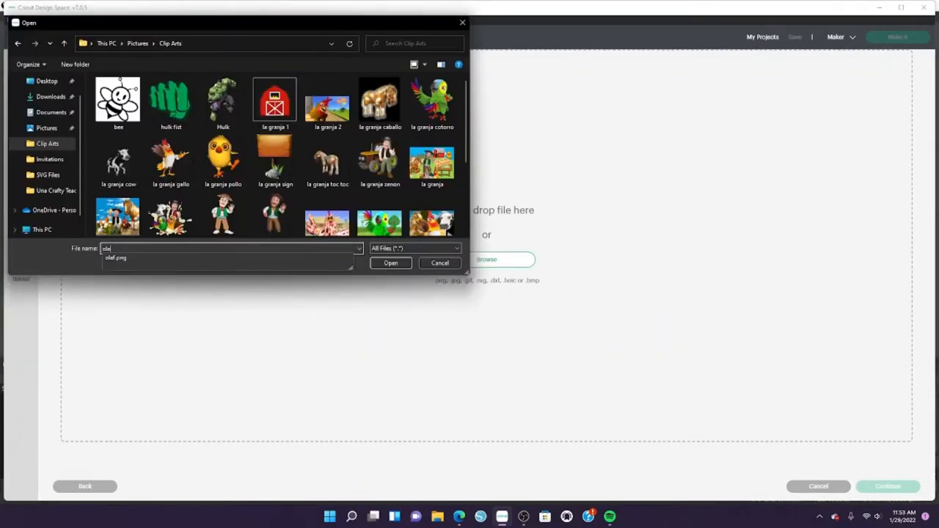
{"action": "left_click", "coordinate": [390, 262]}
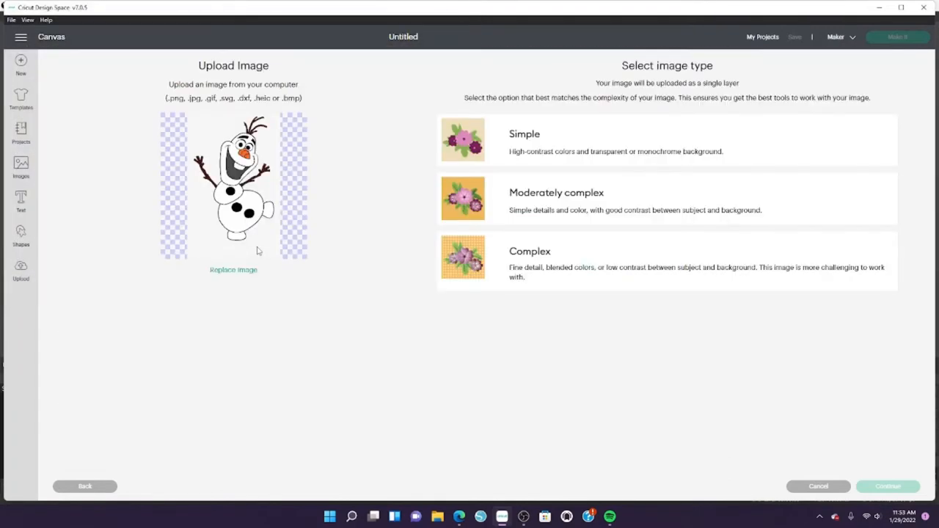
{"action": "left_click", "coordinate": [666, 261]}
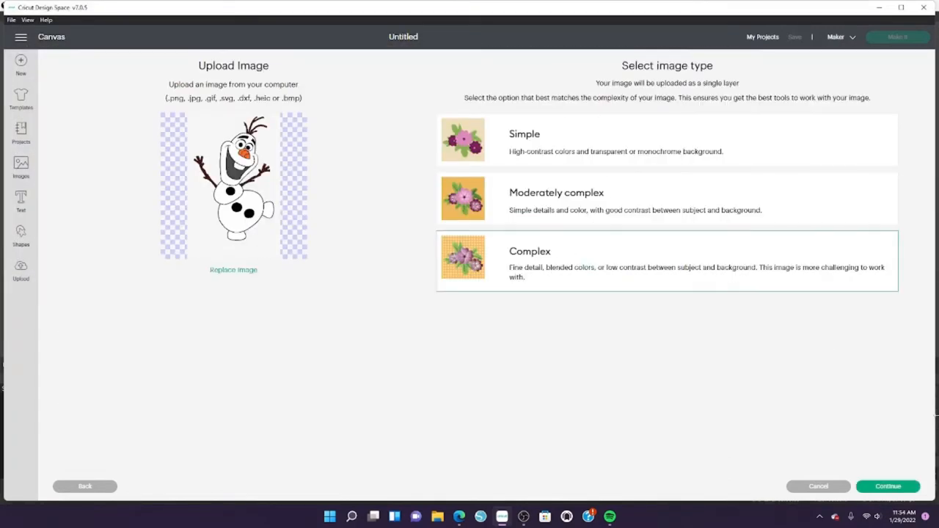
{"action": "left_click", "coordinate": [887, 486]}
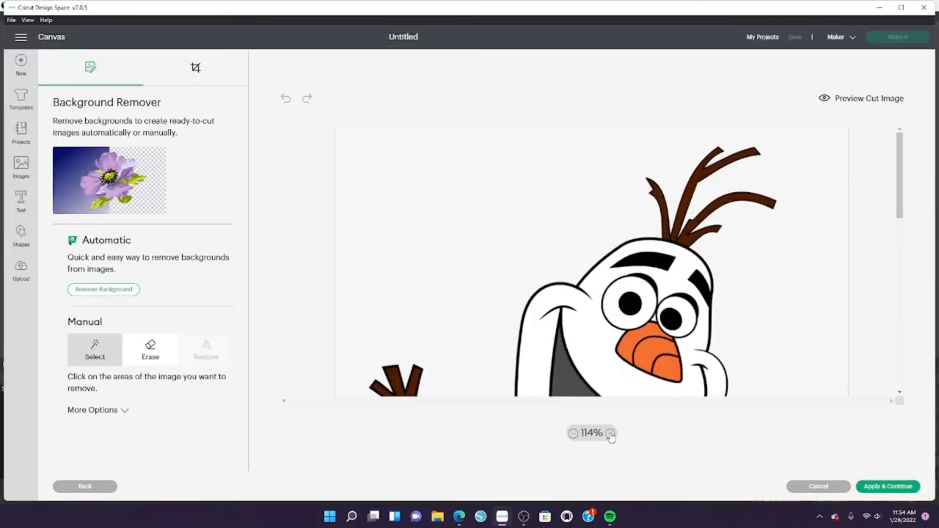
Step: Erase the white background and the white areas inside Olaf's body, then apply and continue
{"action": "left_click", "coordinate": [94, 409]}
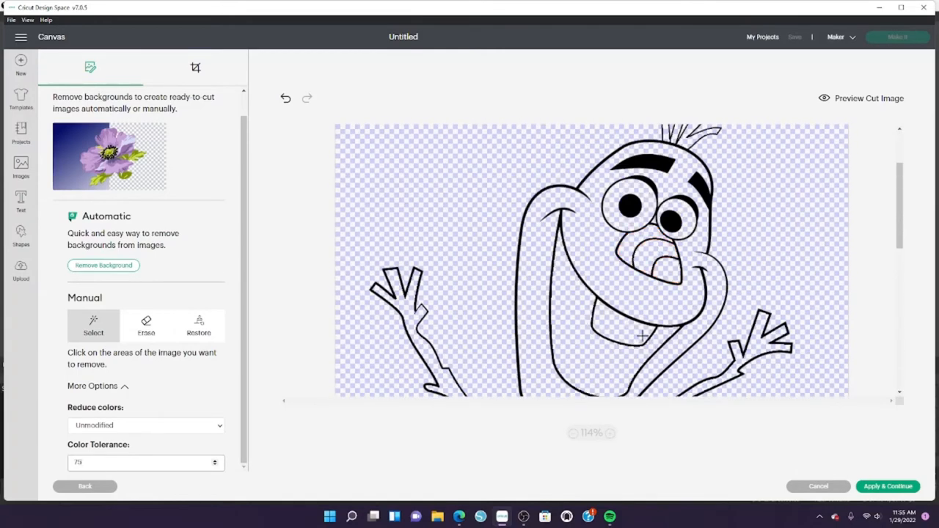
{"action": "scroll", "scroll_direction": "down", "scroll_amount": 3}
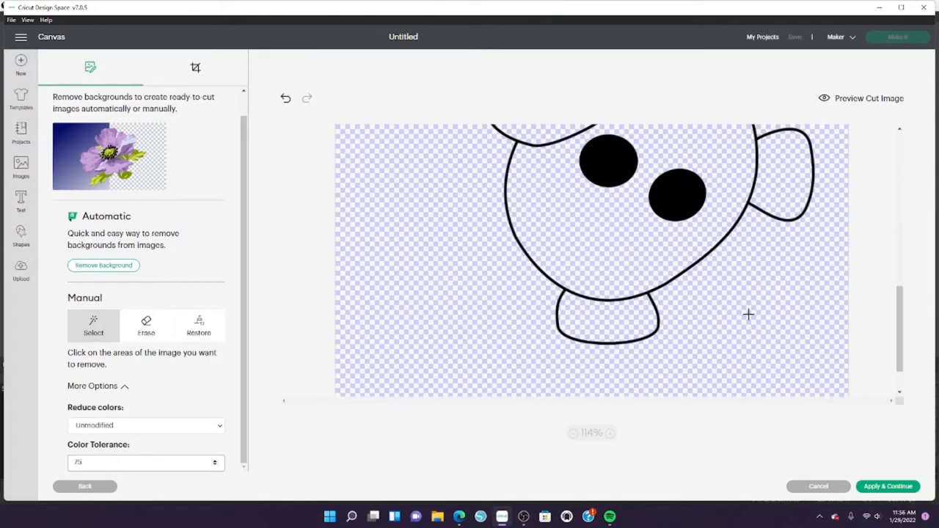
{"action": "left_click", "coordinate": [860, 97]}
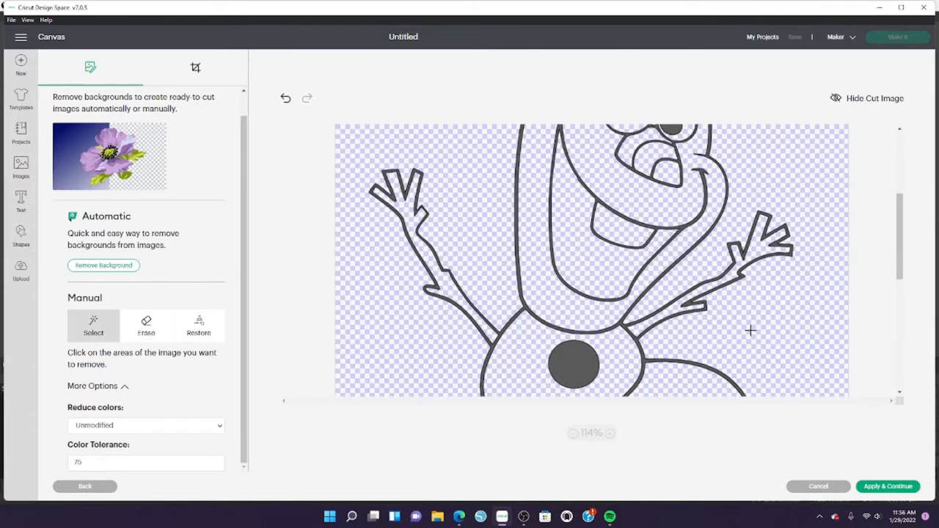
{"action": "scroll", "scroll_direction": "up", "scroll_amount": 3}
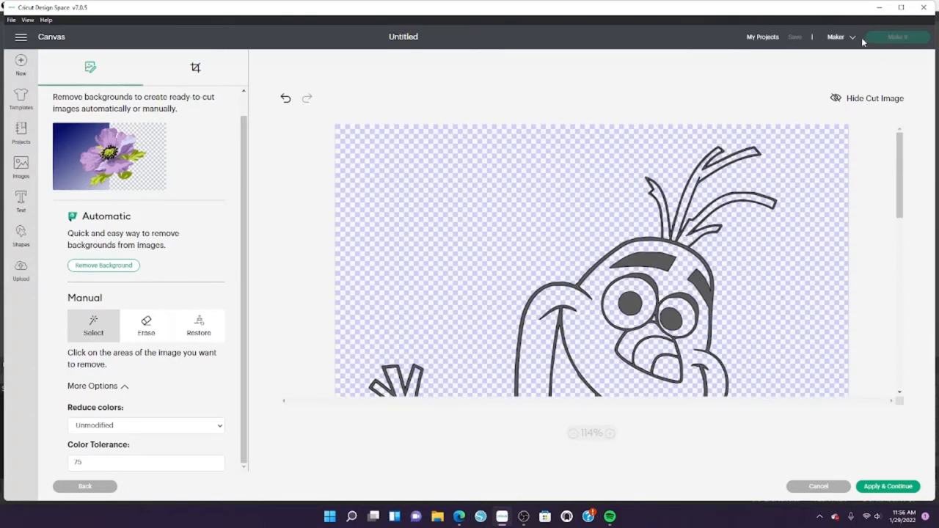
{"action": "left_click", "coordinate": [866, 97]}
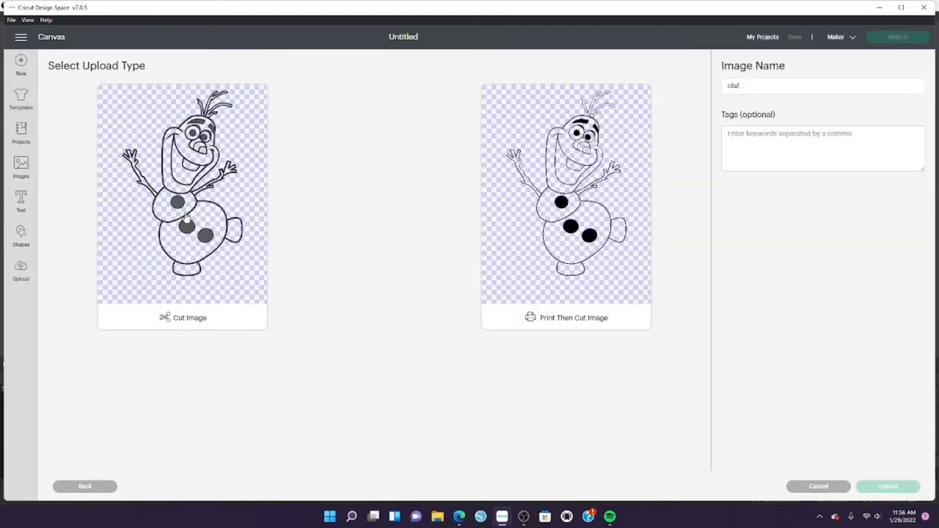
Step: Save Olaf as a Cut Image named 'olaf' and add it to the canvas
{"action": "left_click", "coordinate": [182, 205]}
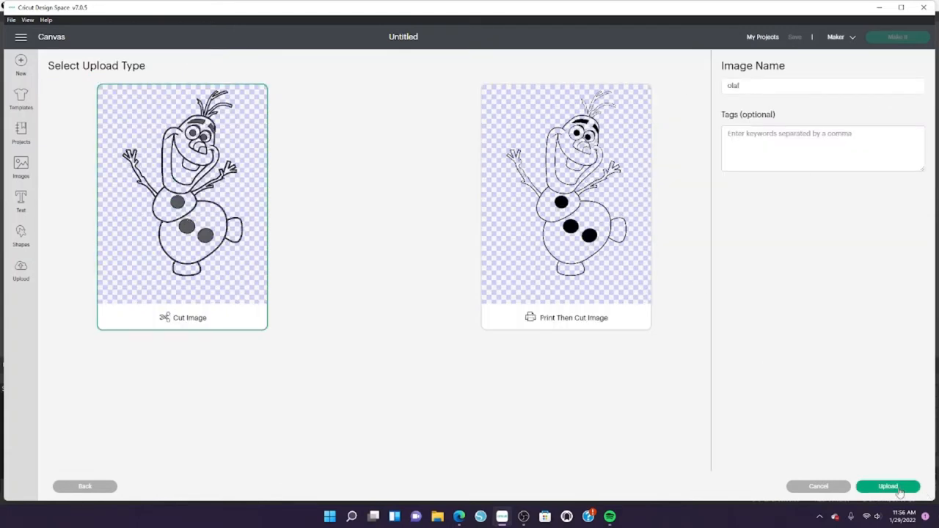
{"action": "left_click", "coordinate": [888, 486]}
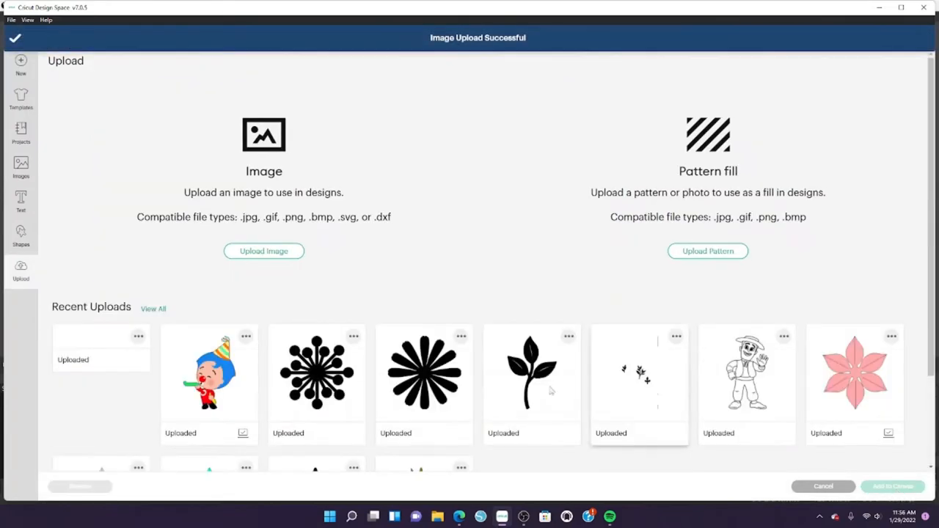
{"action": "left_click", "coordinate": [101, 379]}
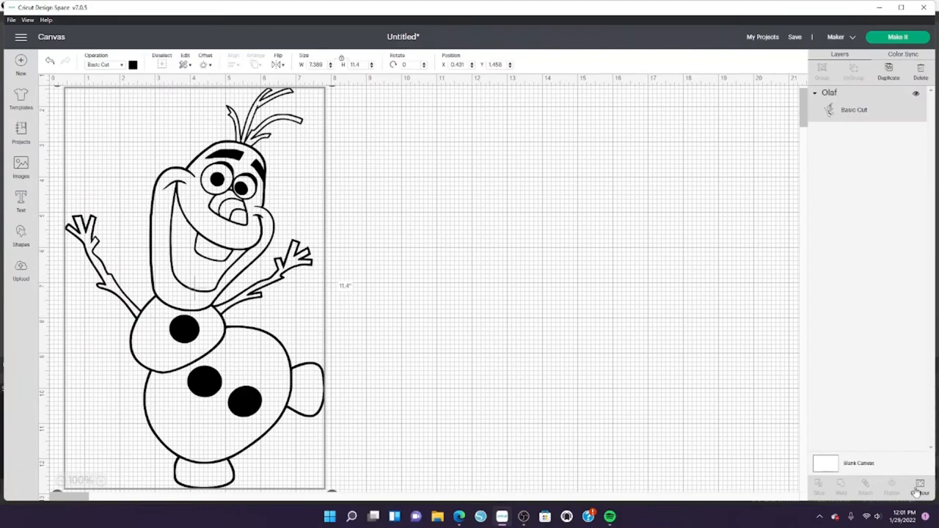
Step: Hide all inner contours for a black silhouette, then colour the duplicate copy white
{"action": "left_click", "coordinate": [918, 487]}
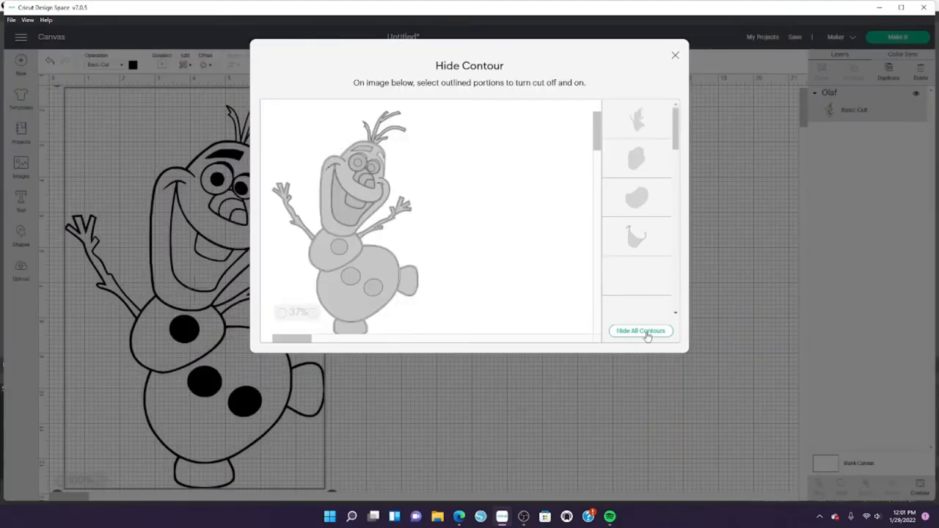
{"action": "left_click", "coordinate": [639, 330]}
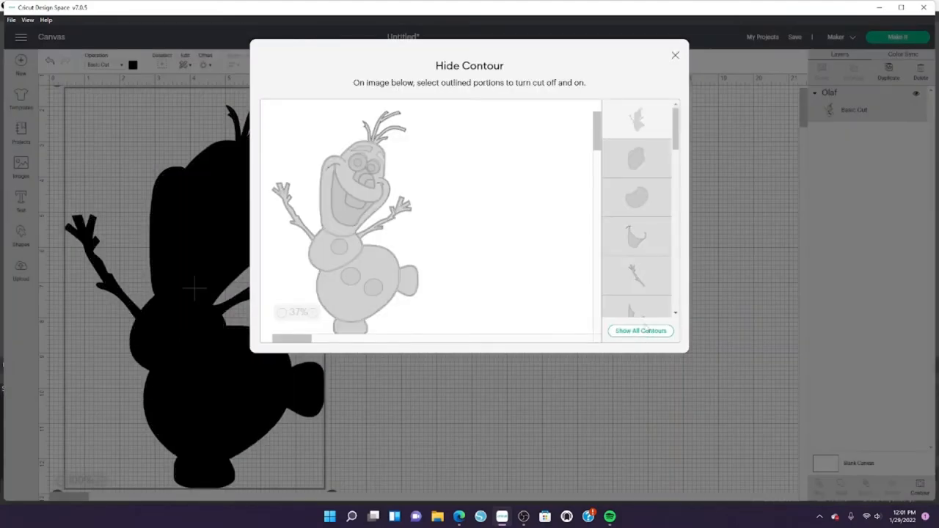
{"action": "left_click", "coordinate": [676, 56]}
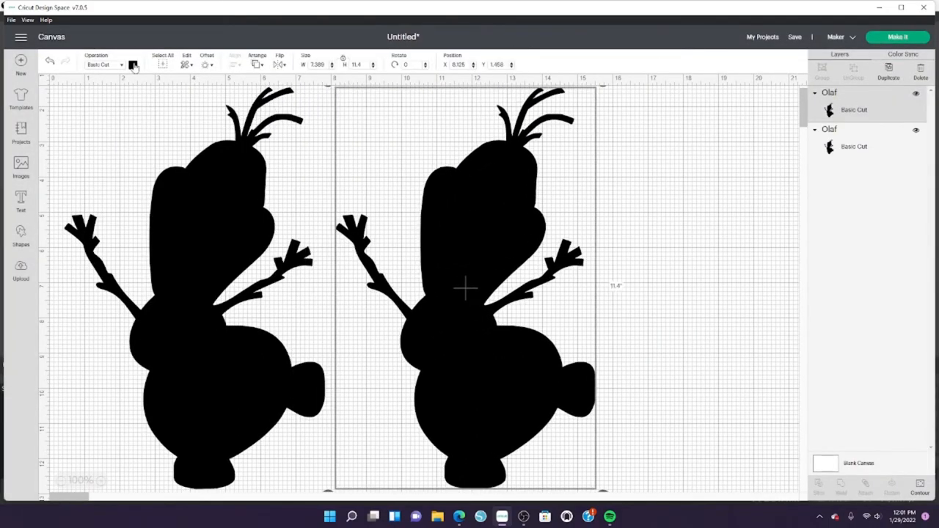
{"action": "left_click", "coordinate": [132, 65]}
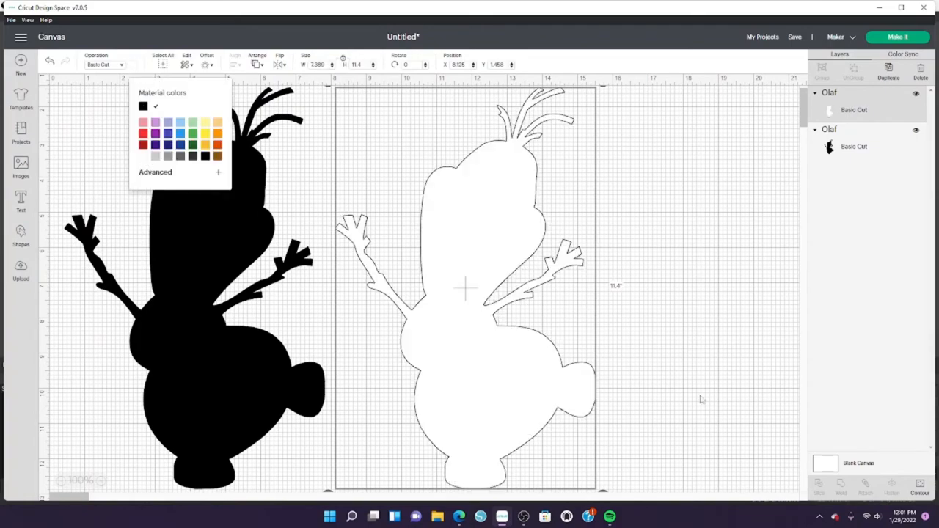
{"action": "left_click", "coordinate": [918, 487]}
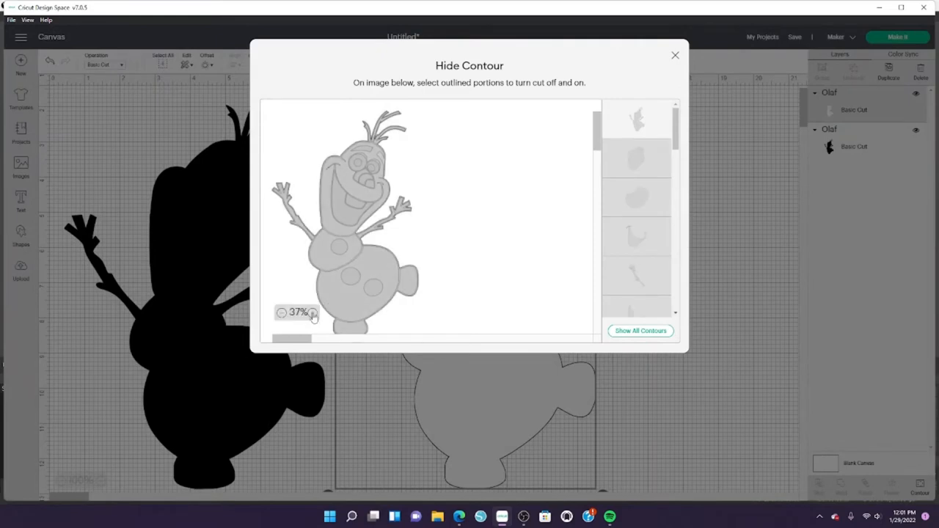
Step: In Contour, restore the outline and toggle cutting for Olaf's inner body pieces one by one
{"action": "left_click", "coordinate": [313, 312]}
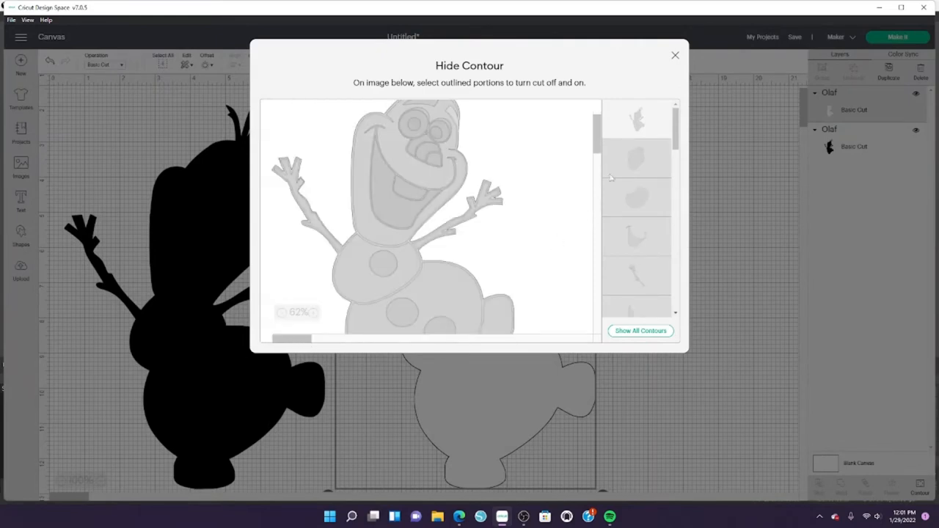
{"action": "left_click", "coordinate": [640, 332]}
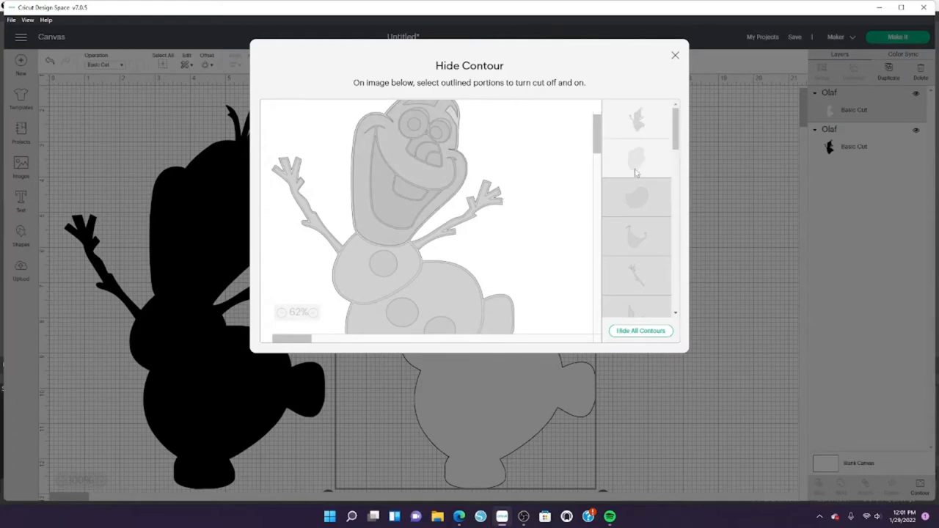
{"action": "left_click", "coordinate": [637, 118]}
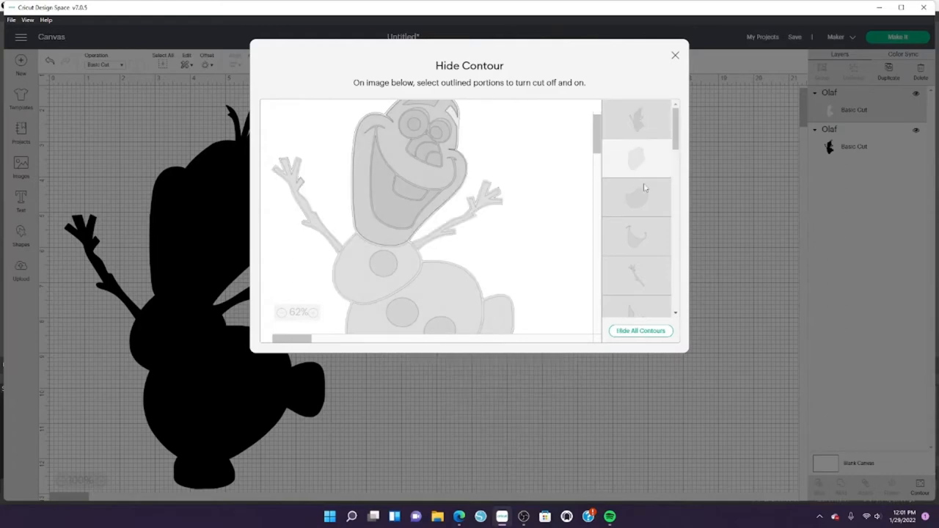
{"action": "left_click", "coordinate": [637, 196]}
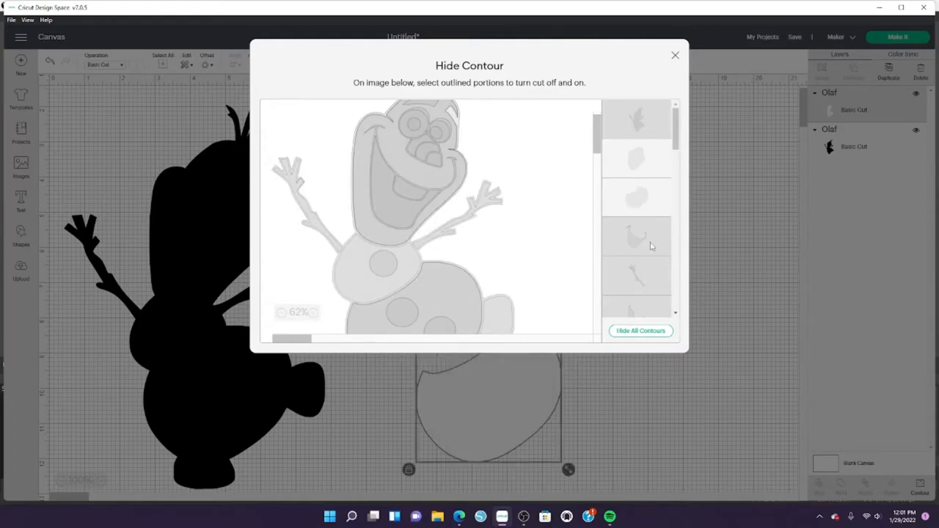
{"action": "left_click", "coordinate": [438, 103]}
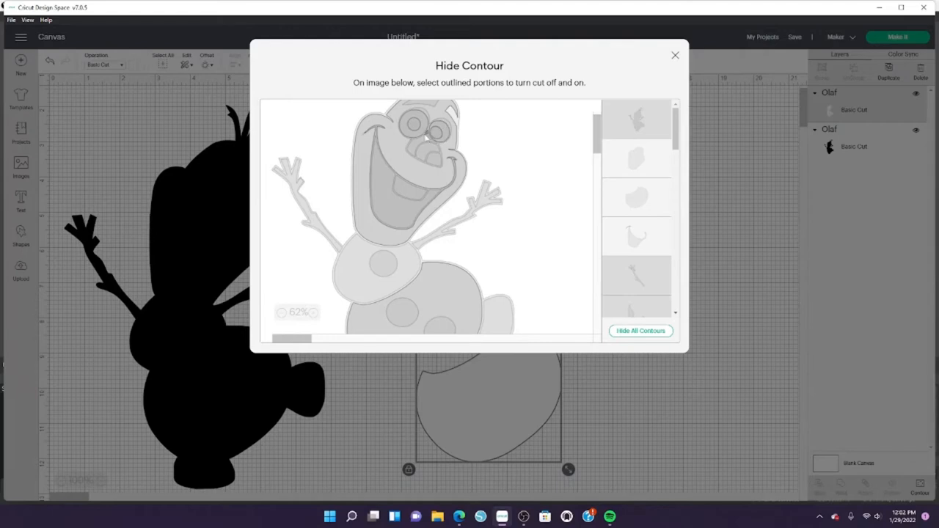
{"action": "left_click", "coordinate": [418, 167]}
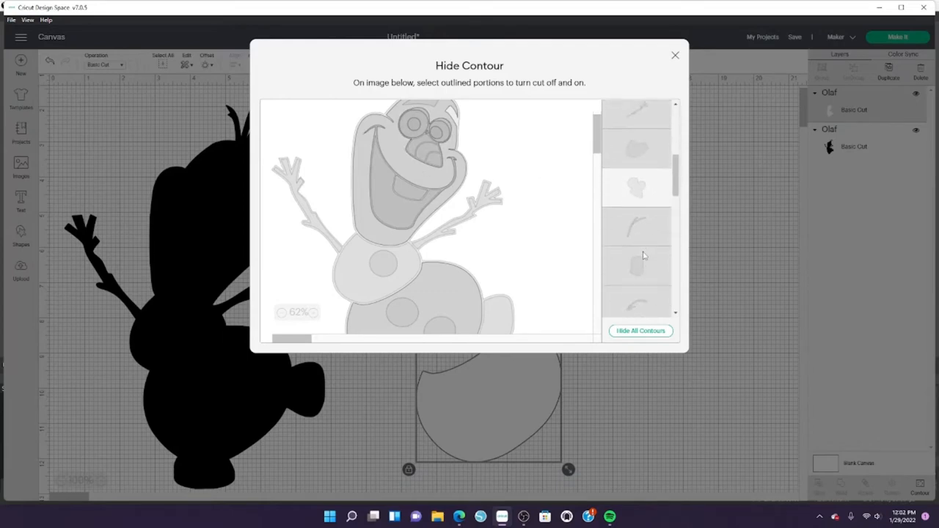
{"action": "scroll", "scroll_direction": "up", "scroll_amount": 3}
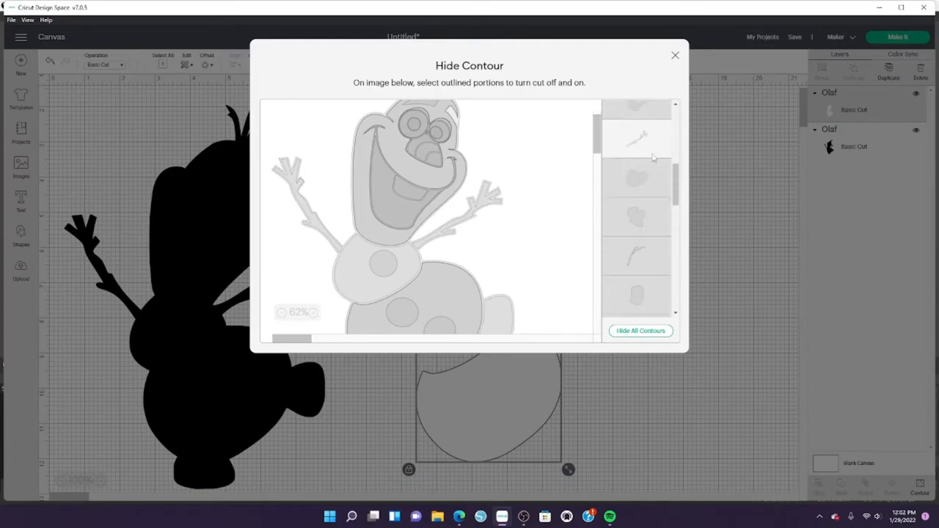
{"action": "left_click", "coordinate": [637, 179]}
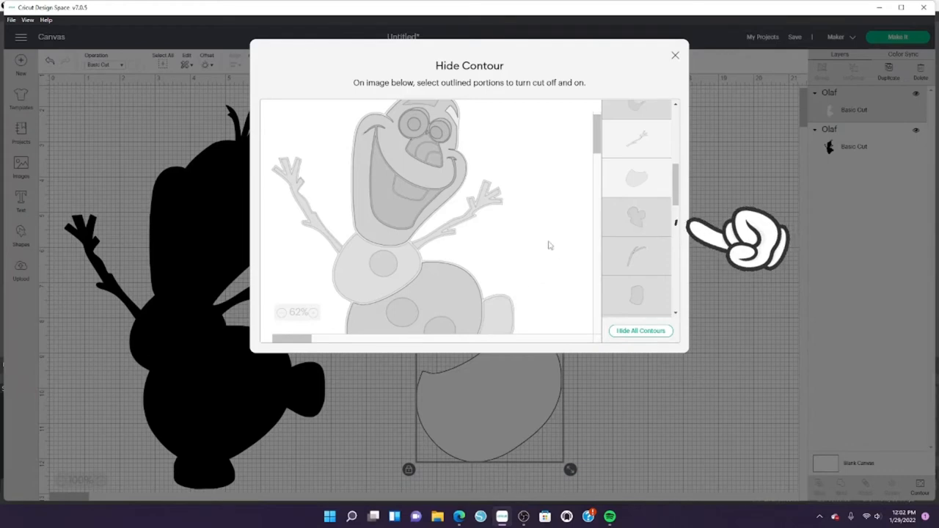
Step: Toggle cutting for the button and face pieces, then return to the canvas with three Olaf layers
{"action": "scroll", "scroll_direction": "down", "scroll_amount": 3}
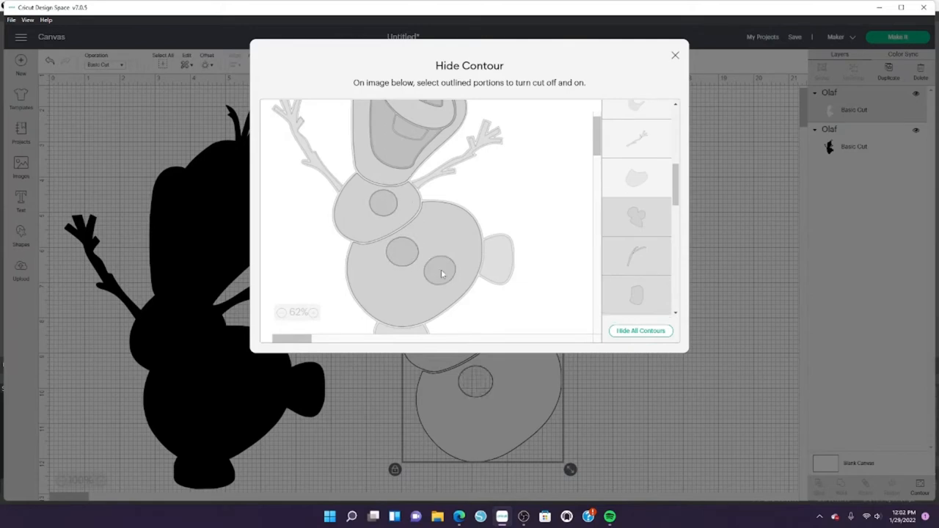
{"action": "left_click", "coordinate": [443, 273]}
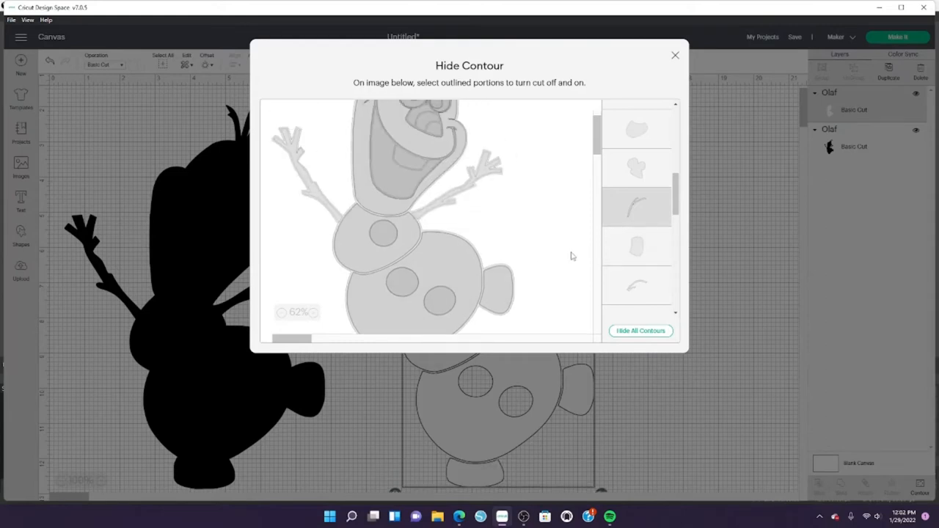
{"action": "left_click", "coordinate": [408, 164]}
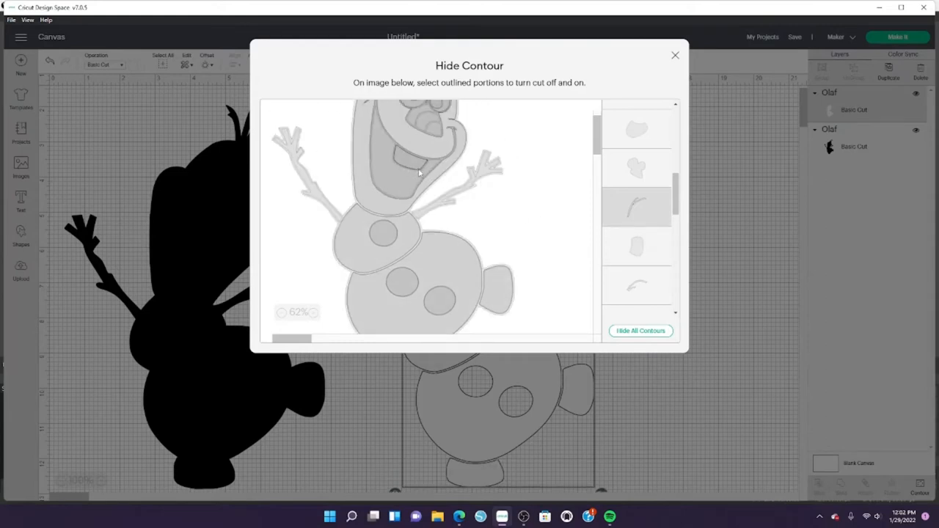
{"action": "left_click", "coordinate": [418, 174]}
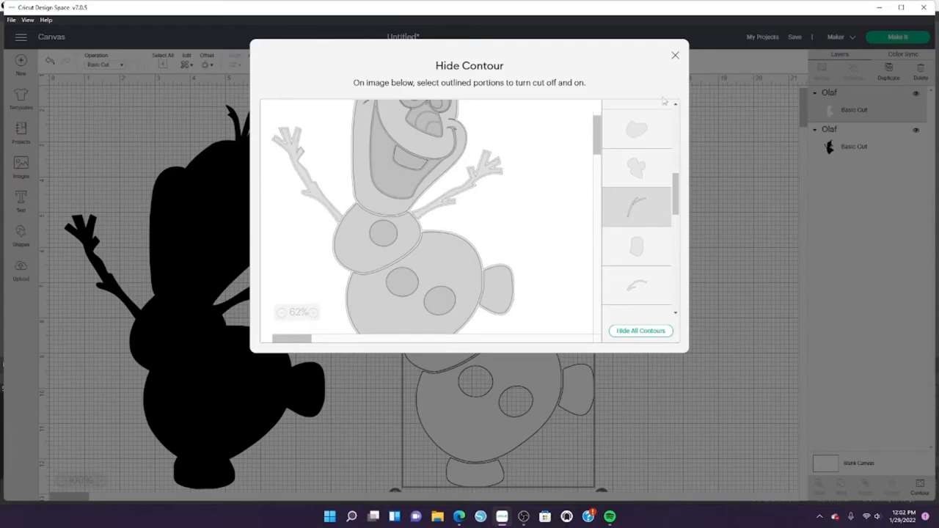
{"action": "left_click", "coordinate": [675, 55]}
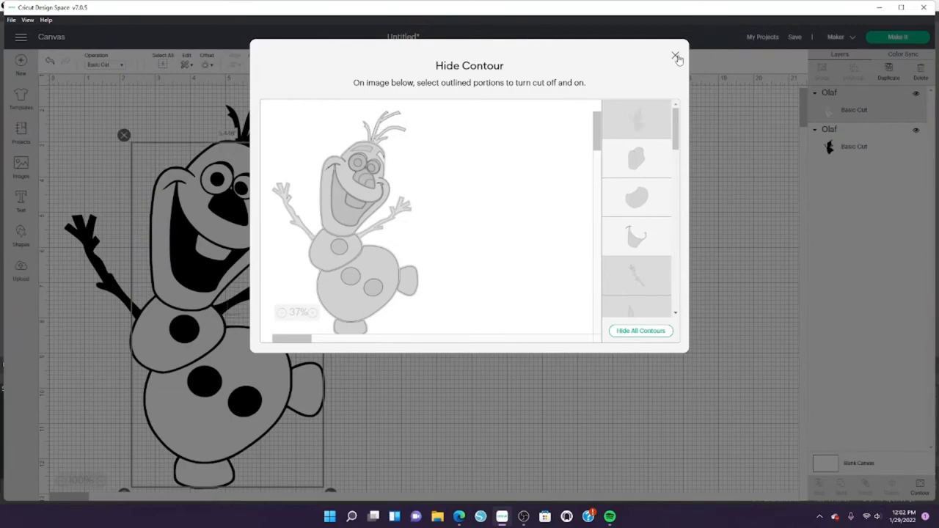
{"action": "left_click", "coordinate": [675, 56]}
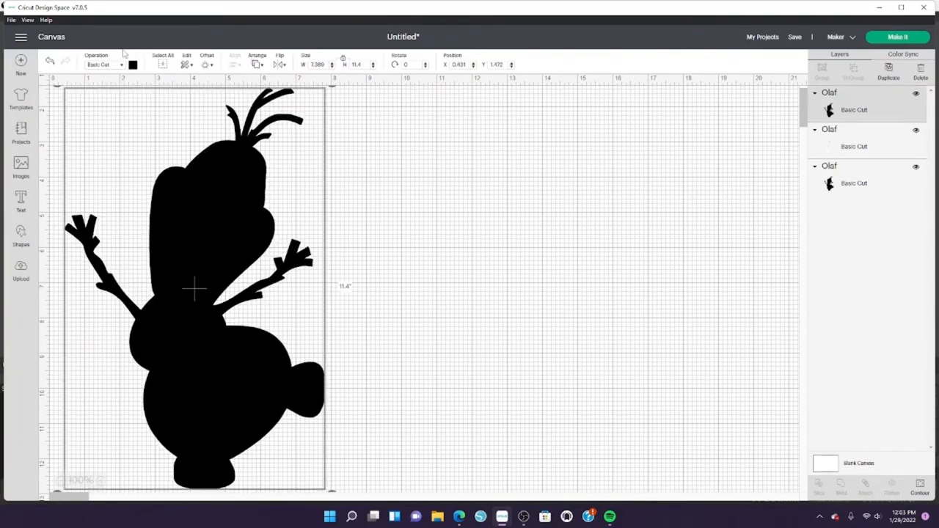
Step: Colour the top Olaf copy brown and keep only its hair and arm contours as cut pieces
{"action": "left_click", "coordinate": [132, 65]}
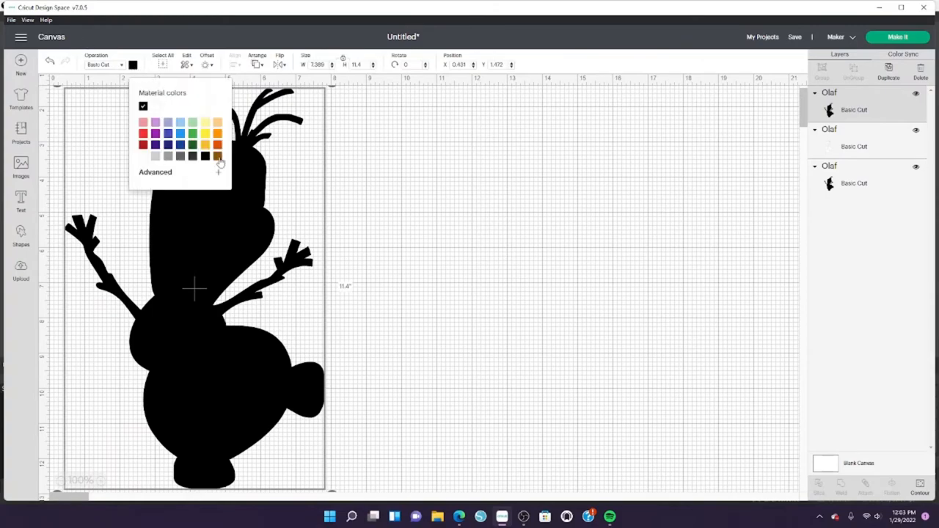
{"action": "left_click", "coordinate": [217, 155]}
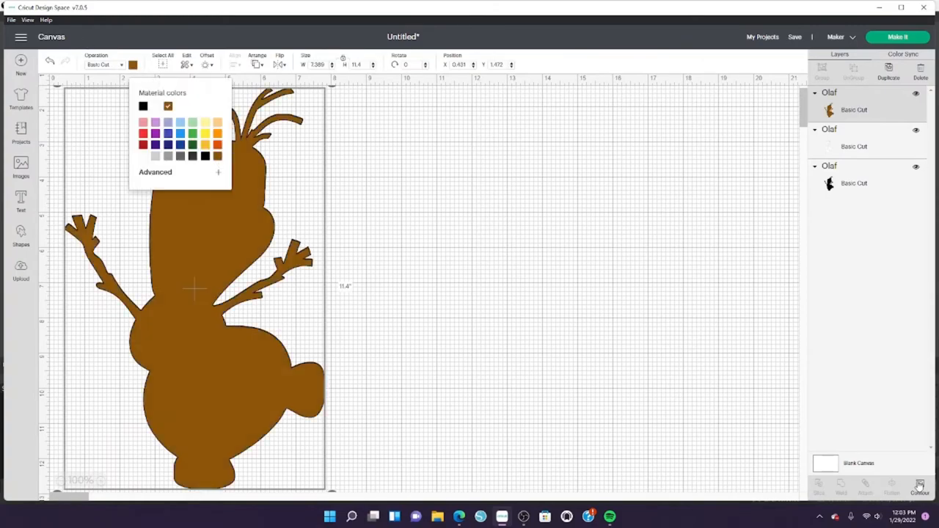
{"action": "left_click", "coordinate": [918, 485]}
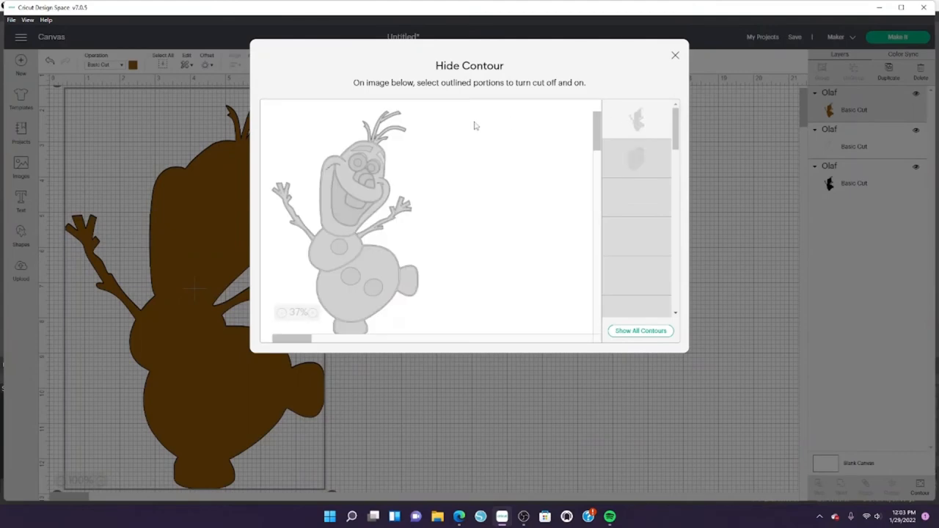
{"action": "left_click", "coordinate": [640, 330]}
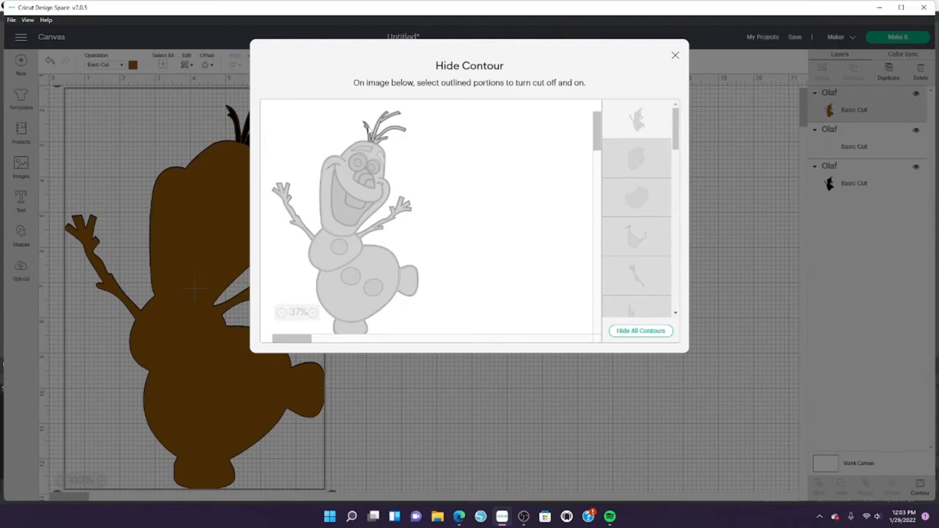
{"action": "left_click", "coordinate": [637, 119]}
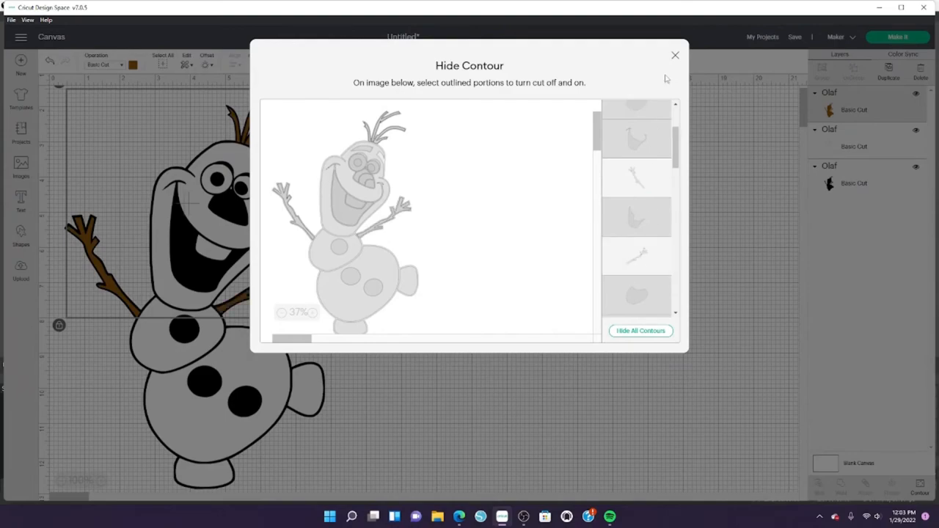
{"action": "left_click", "coordinate": [675, 56]}
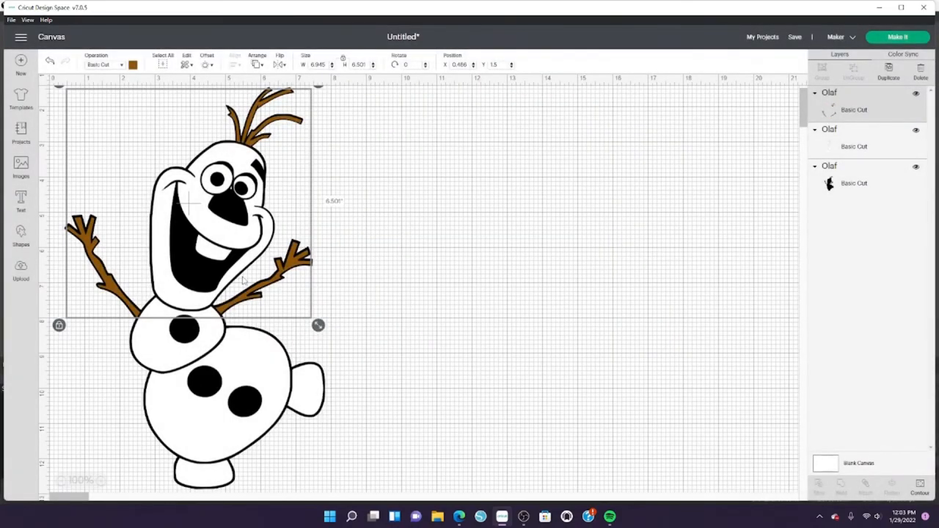
Step: Move the brown arms and hair aside, then resize and select the square slice piece with both arms
{"action": "left_click_drag", "start_coordinate": [188, 202], "coordinate": [521, 246]}
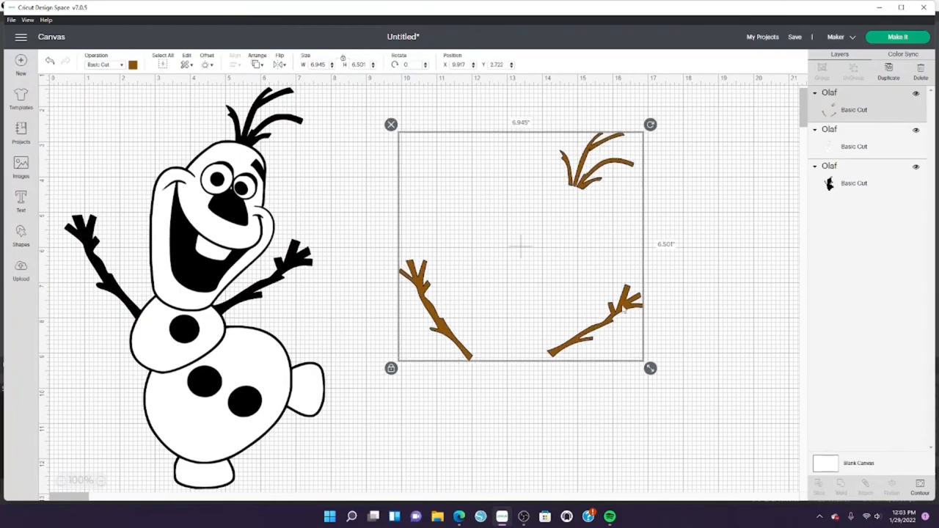
{"action": "mouse_move", "coordinate": [531, 307]}
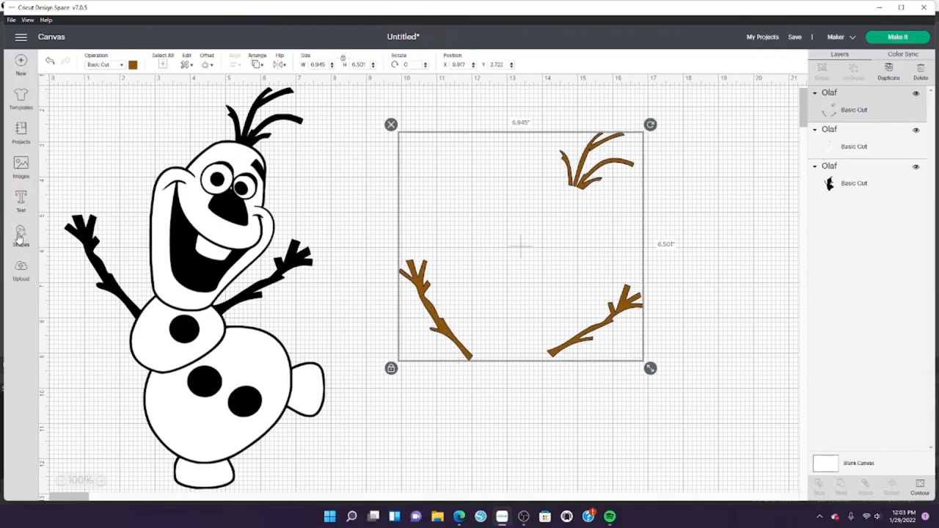
{"action": "left_click", "coordinate": [20, 235]}
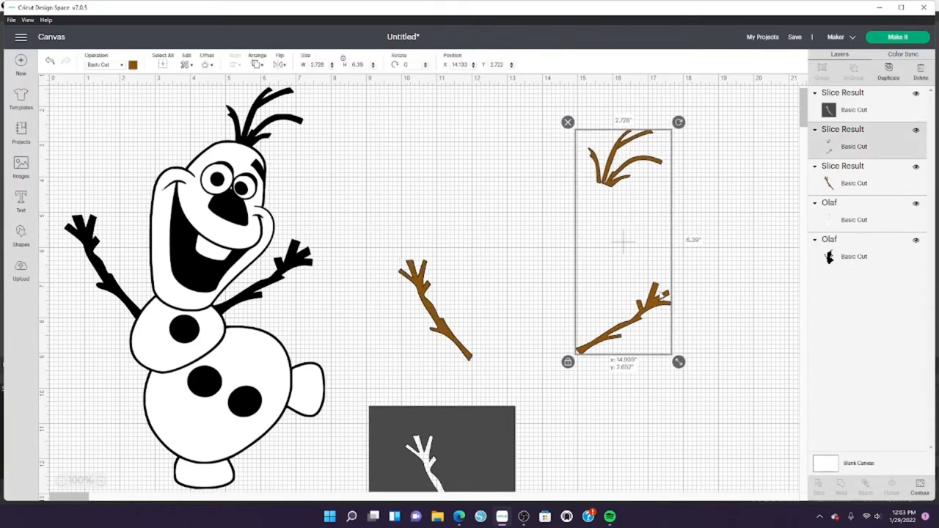
{"action": "left_click", "coordinate": [302, 387]}
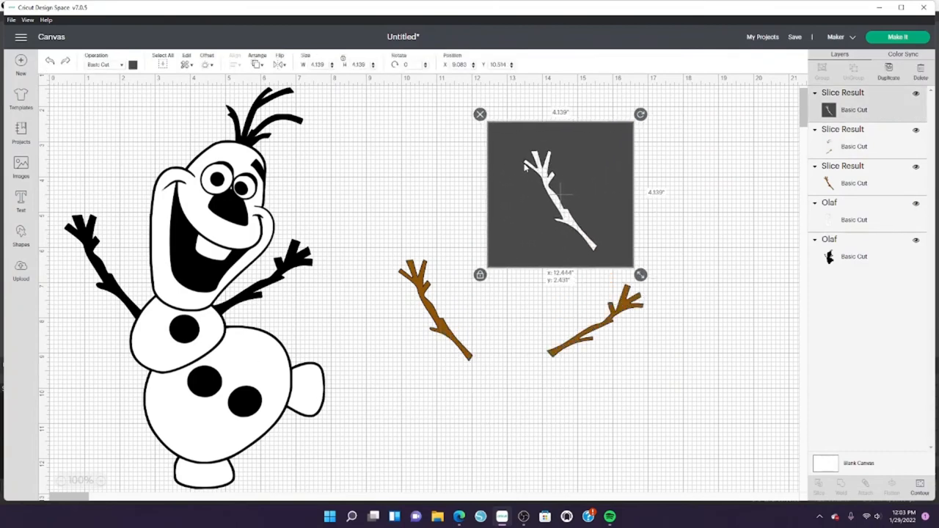
{"action": "left_click_drag", "start_coordinate": [560, 194], "coordinate": [531, 188]}
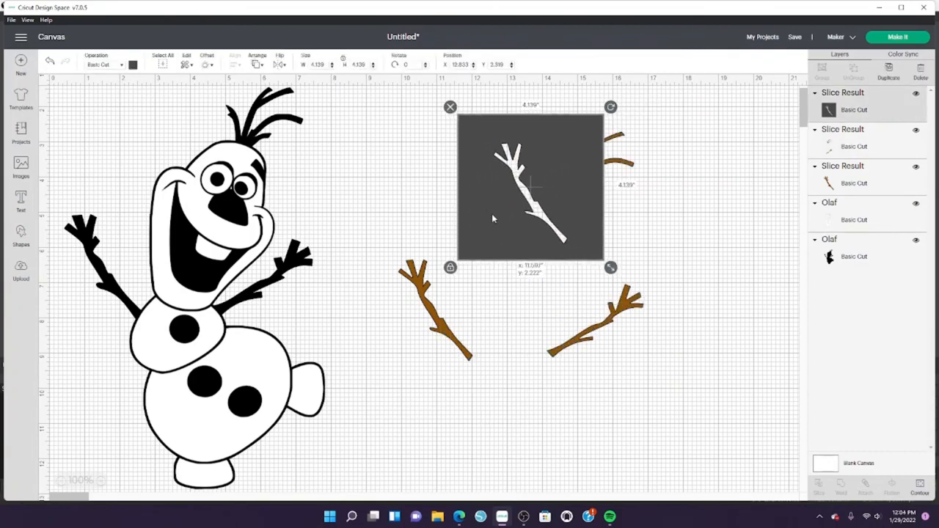
{"action": "left_click_drag", "start_coordinate": [611, 267], "coordinate": [669, 312]}
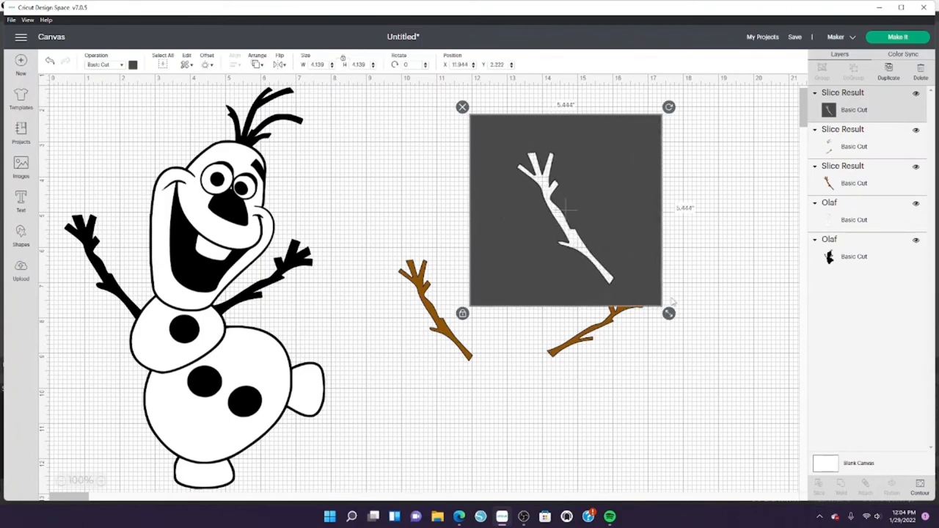
{"action": "left_click_drag", "start_coordinate": [668, 314], "coordinate": [655, 292]}
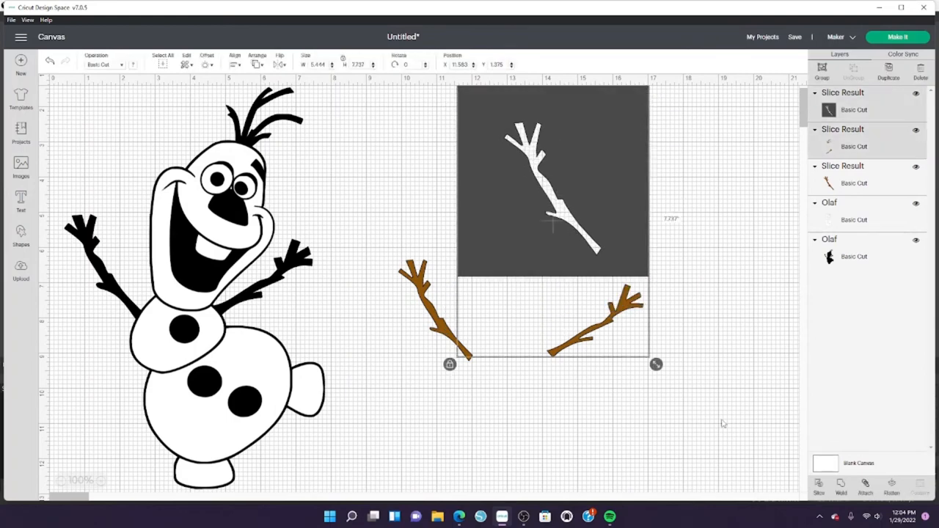
Step: Group the brown hair and both arms and place the group back onto Olaf
{"action": "left_click", "coordinate": [722, 422]}
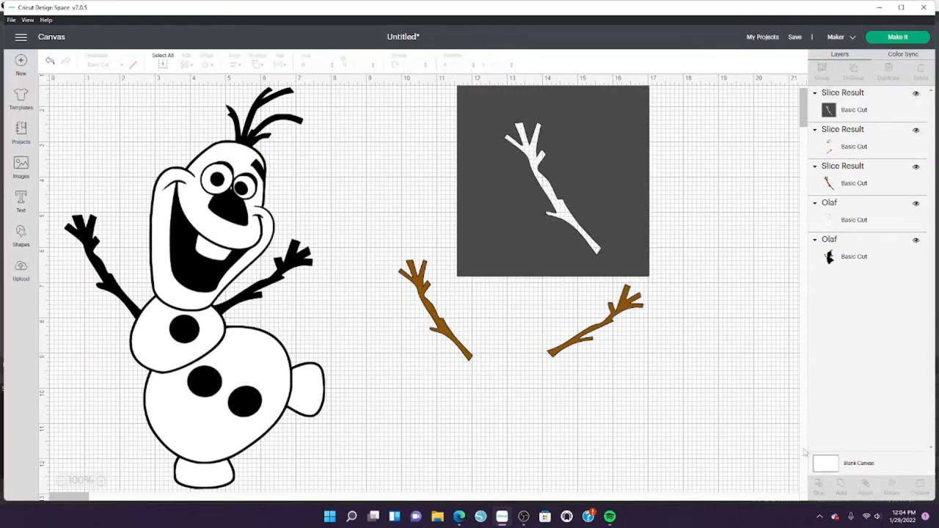
{"action": "left_click", "coordinate": [552, 182]}
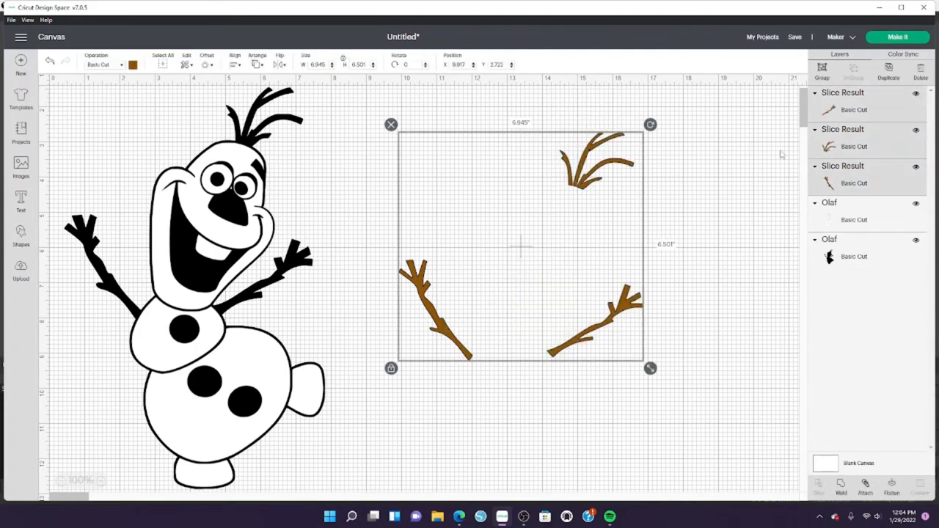
{"action": "left_click", "coordinate": [822, 69]}
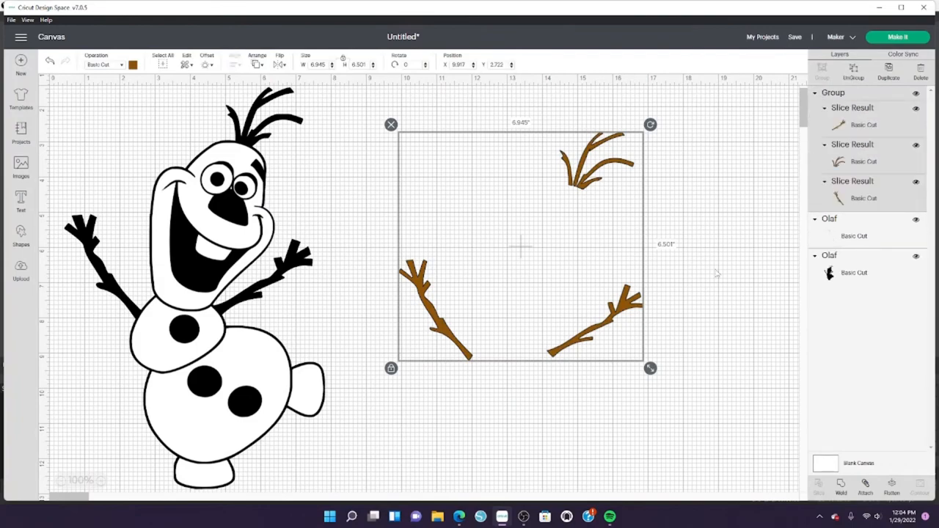
{"action": "left_click_drag", "start_coordinate": [521, 247], "coordinate": [191, 202]}
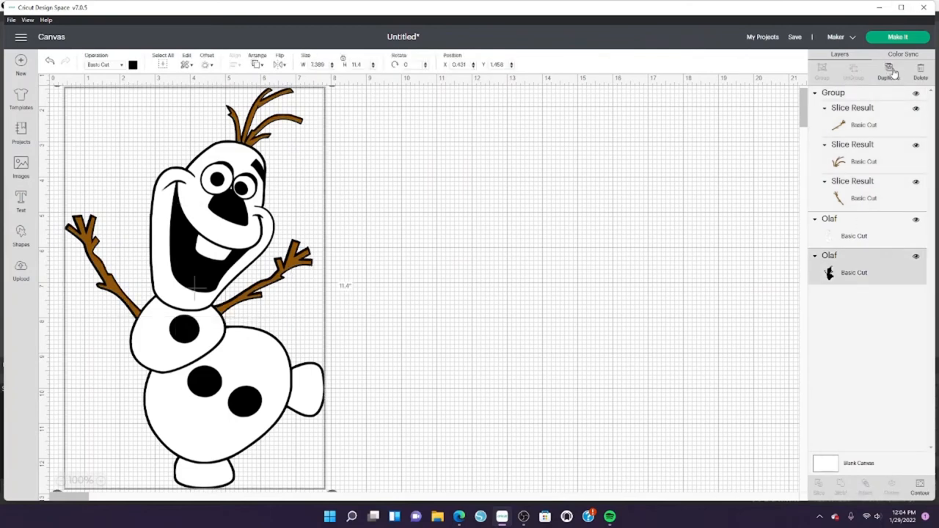
Step: Duplicate the black Olaf silhouette, move the copy to the right and select it
{"action": "left_click", "coordinate": [889, 70]}
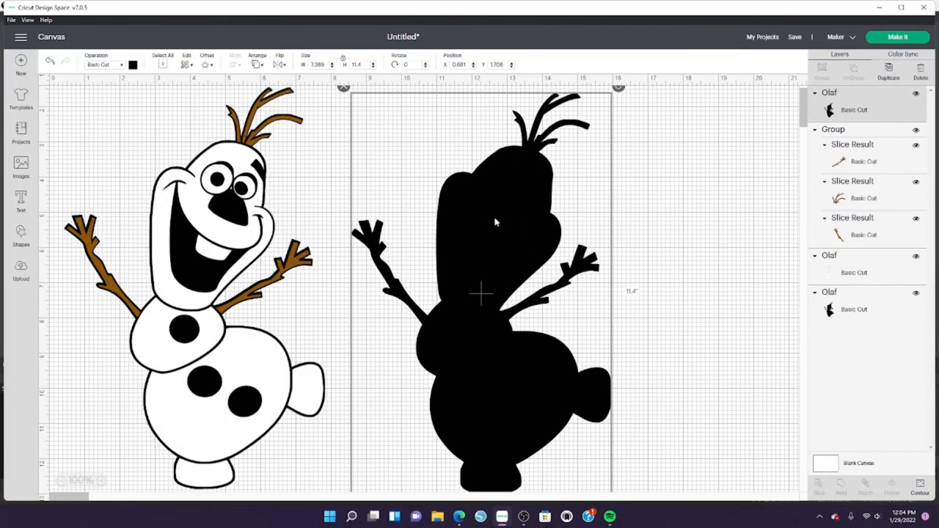
{"action": "left_click_drag", "start_coordinate": [481, 294], "coordinate": [502, 294]}
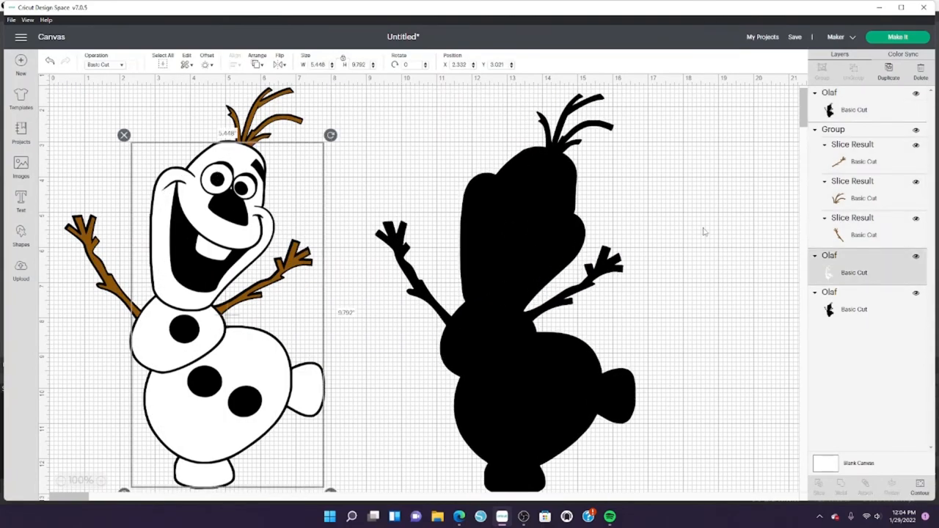
{"action": "left_click", "coordinate": [919, 487]}
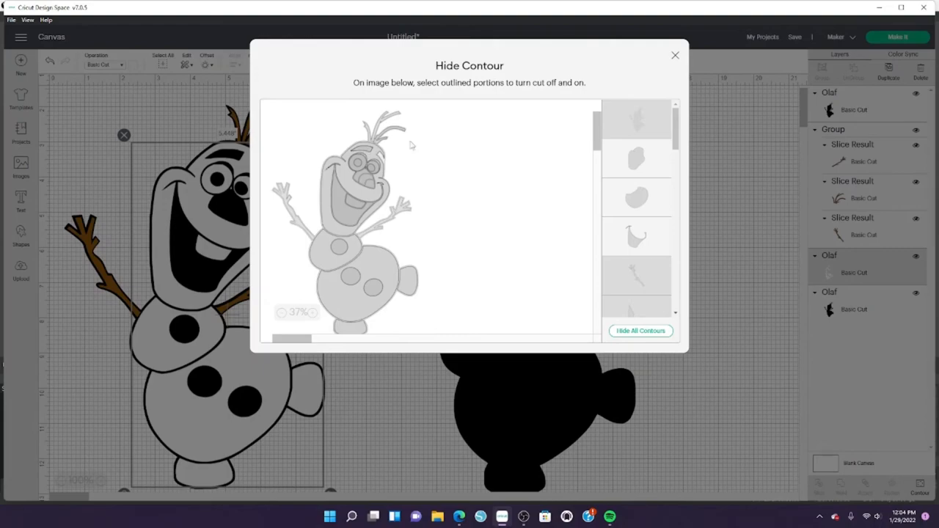
{"action": "left_click", "coordinate": [675, 56]}
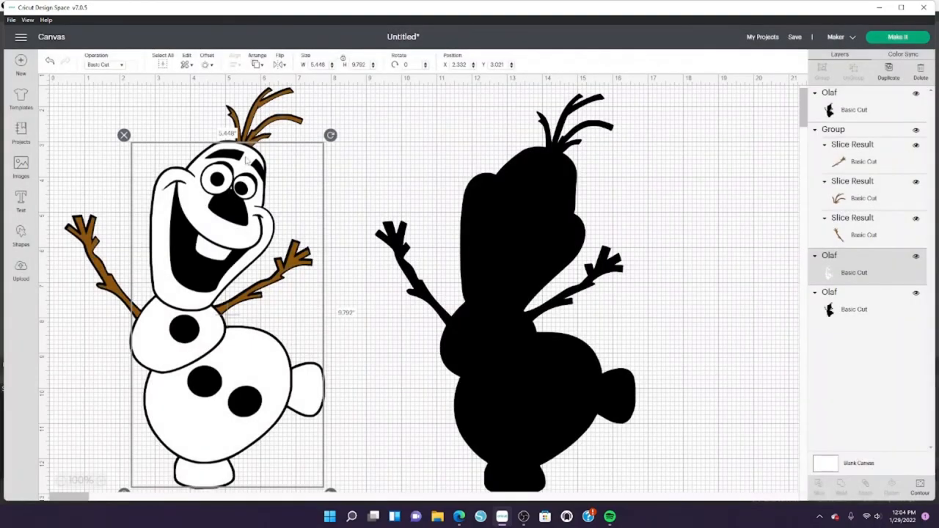
{"action": "left_click", "coordinate": [550, 211]}
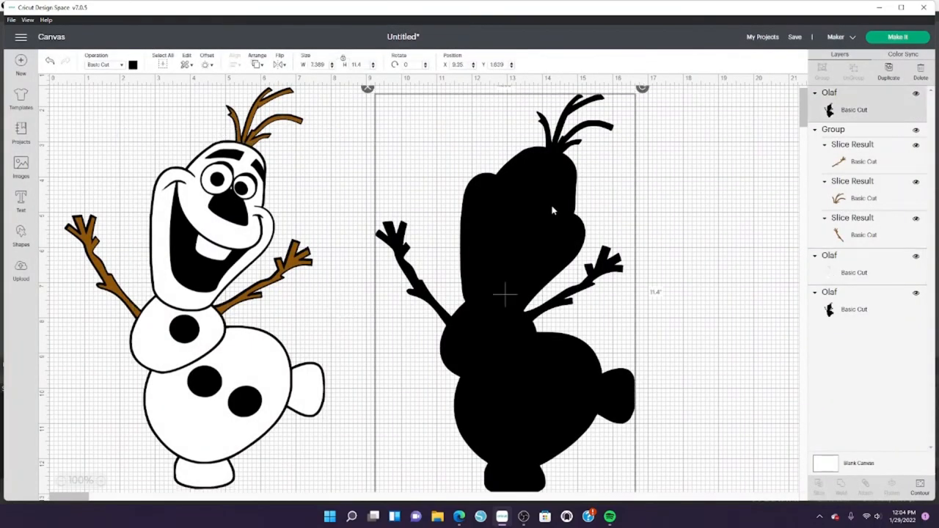
Step: Colour the silhouette copy orange, keep only the nose contour, then duplicate the nose
{"action": "left_click", "coordinate": [132, 64]}
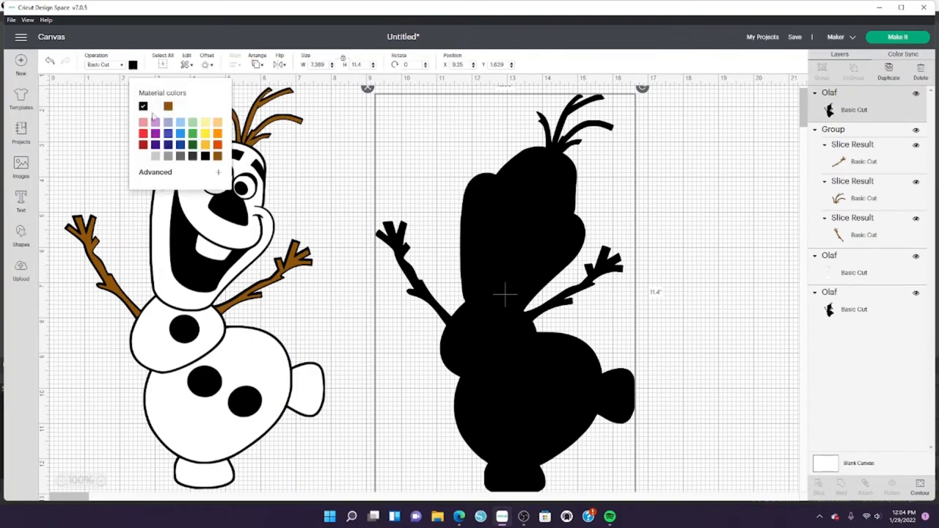
{"action": "left_click", "coordinate": [179, 106]}
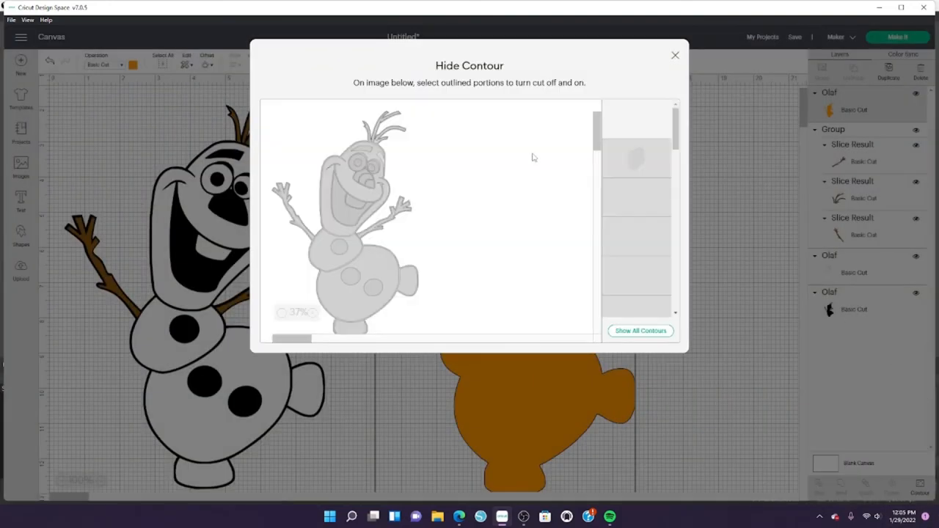
{"action": "left_click", "coordinate": [640, 332]}
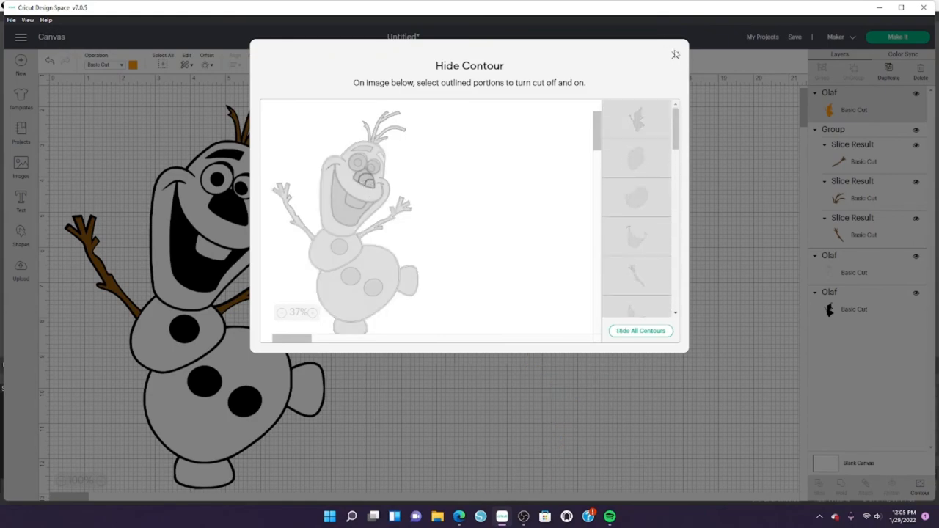
{"action": "left_click", "coordinate": [675, 54]}
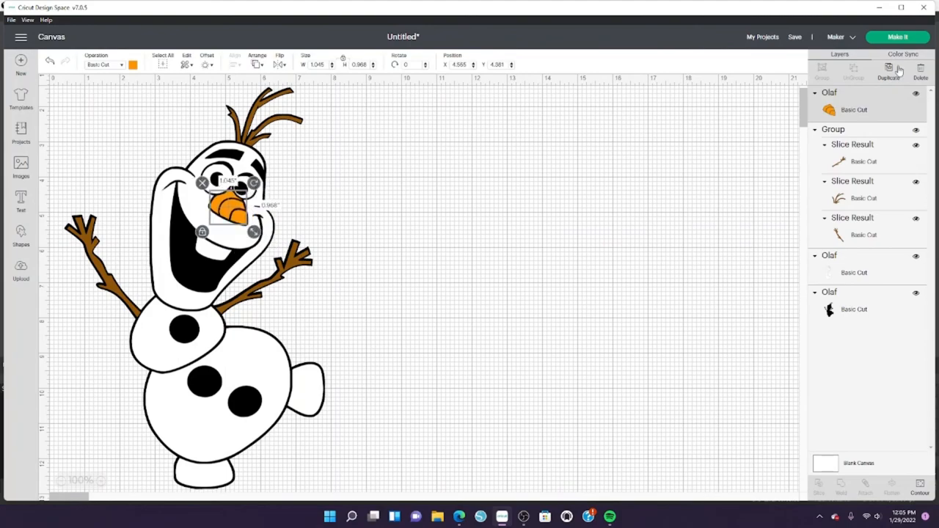
{"action": "left_click", "coordinate": [132, 65]}
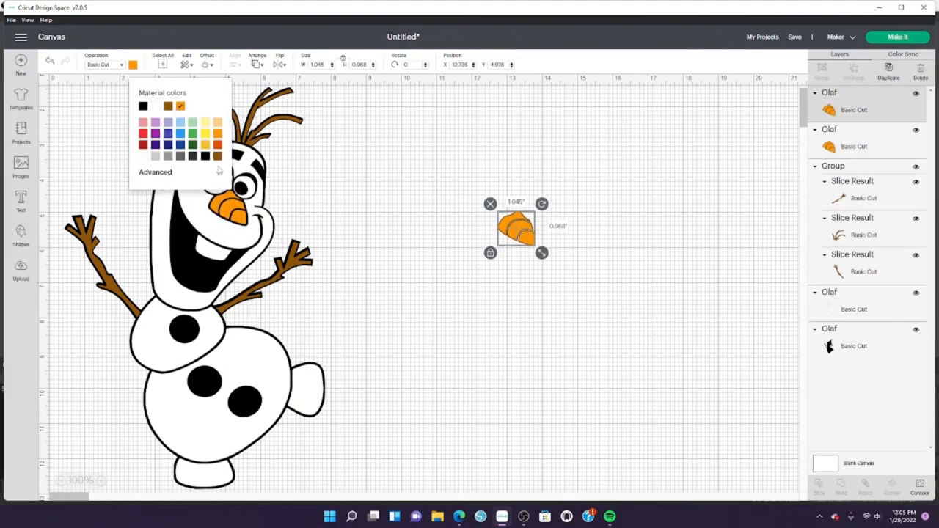
Step: Turn the nose copy into a grey mouth piece, then send the design to Make It across five mats
{"action": "left_click", "coordinate": [920, 488]}
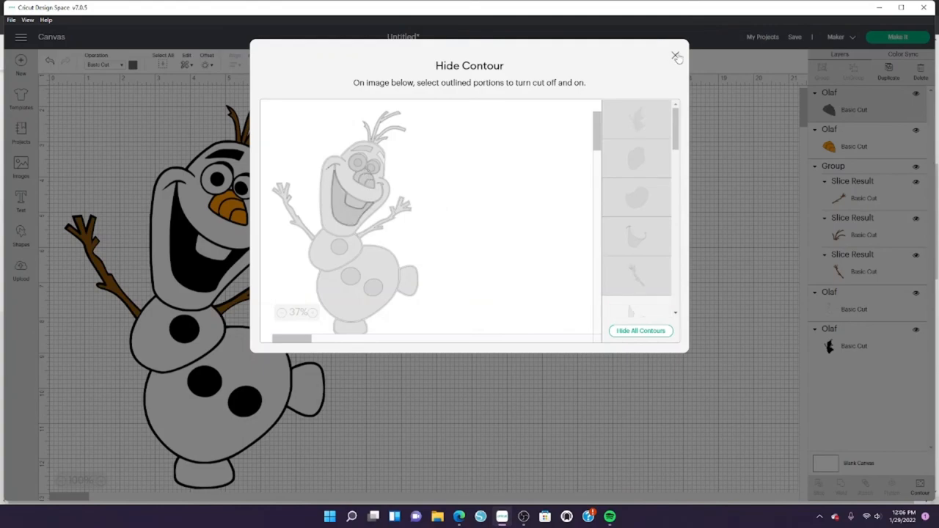
{"action": "left_click", "coordinate": [675, 56]}
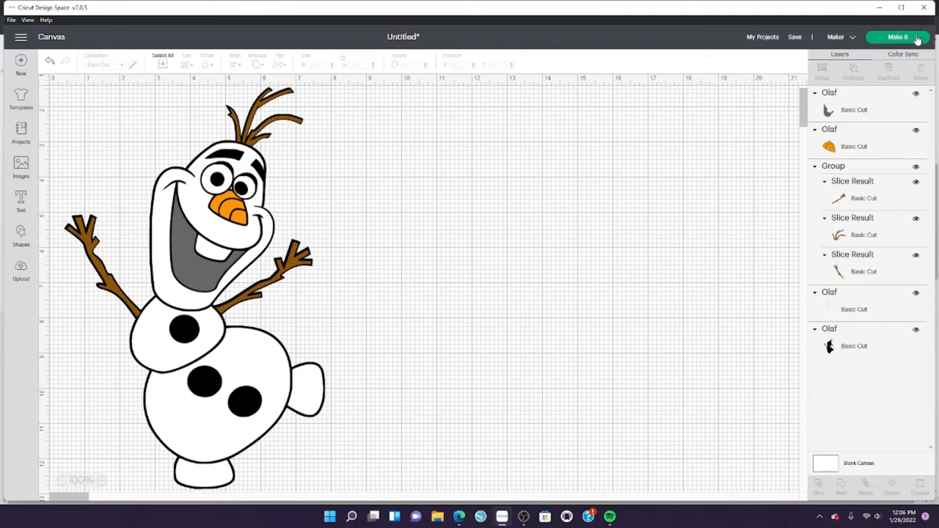
{"action": "left_click", "coordinate": [898, 37]}
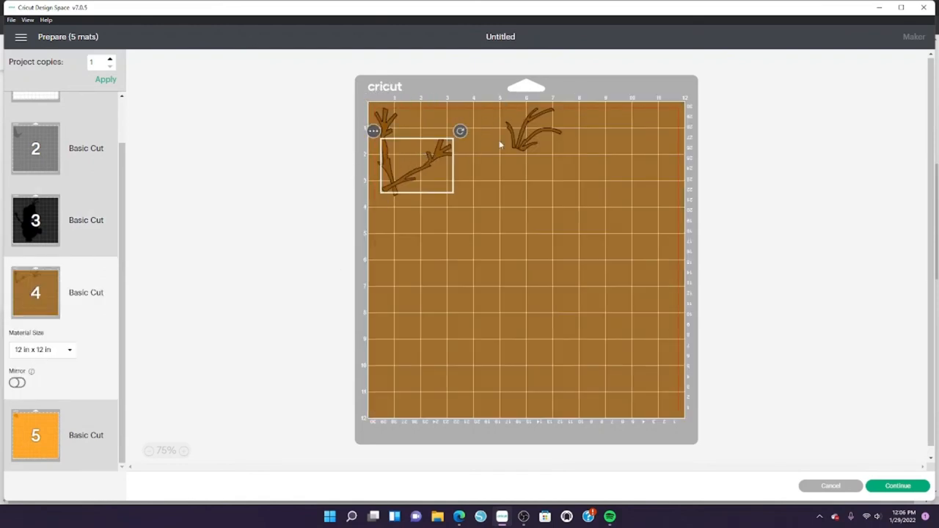
Step: Move a stick arm piece beside the other brown pieces and rotate it to fit
{"action": "left_click_drag", "start_coordinate": [417, 164], "coordinate": [446, 154]}
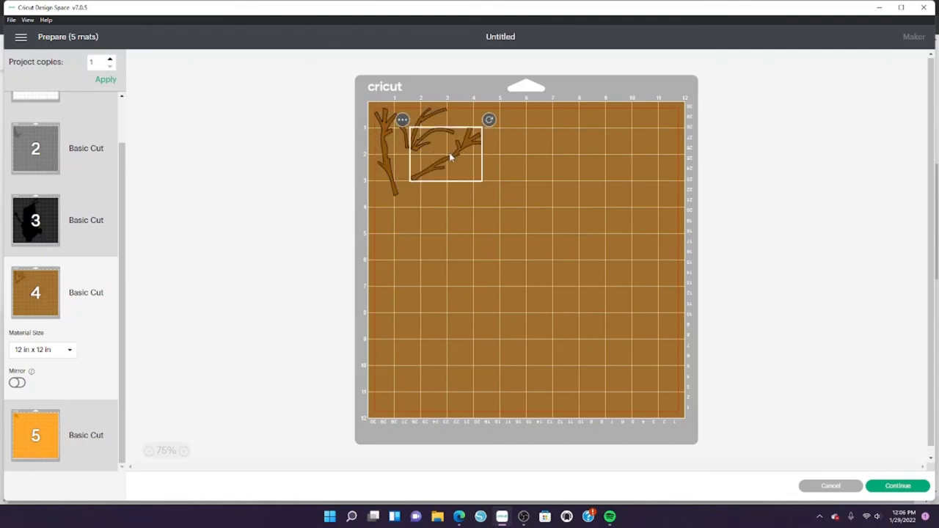
{"action": "left_click_drag", "start_coordinate": [490, 121], "coordinate": [493, 132]}
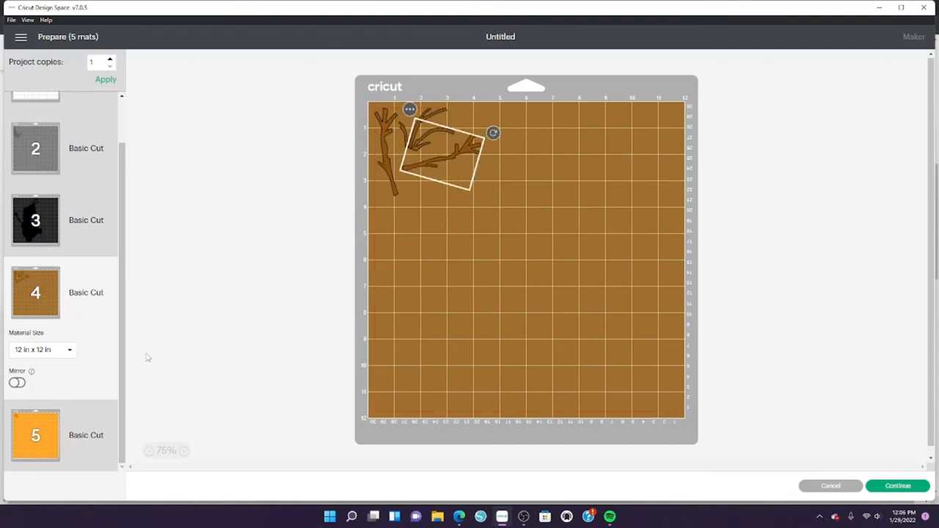